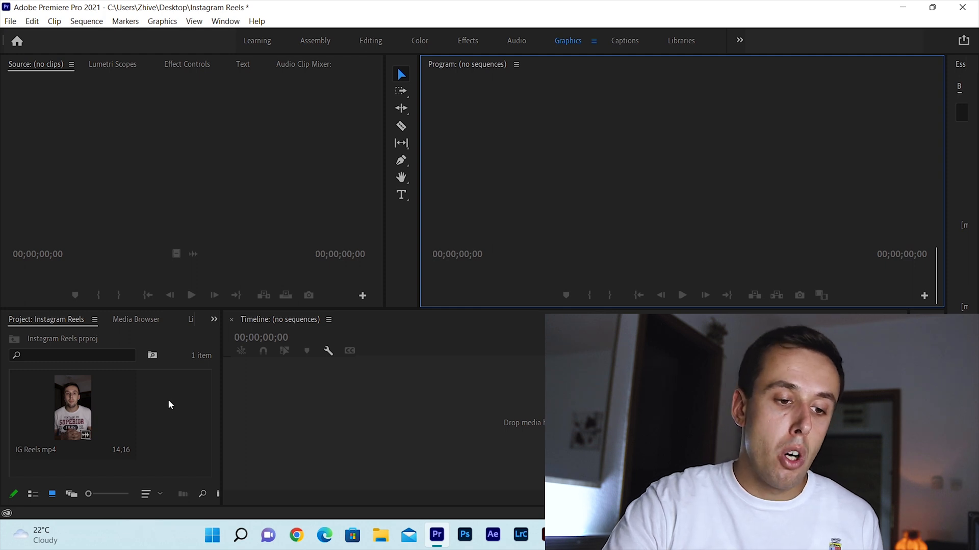
# Step: Bring up the Project panel's context menu to reach the New Item options
pyautogui.rightClick(169, 405)
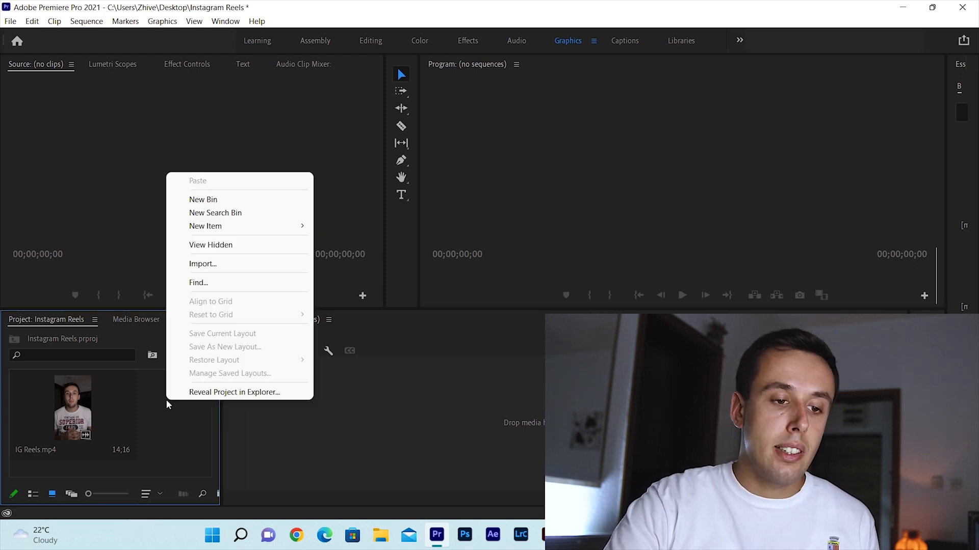
pyautogui.moveTo(205, 226)
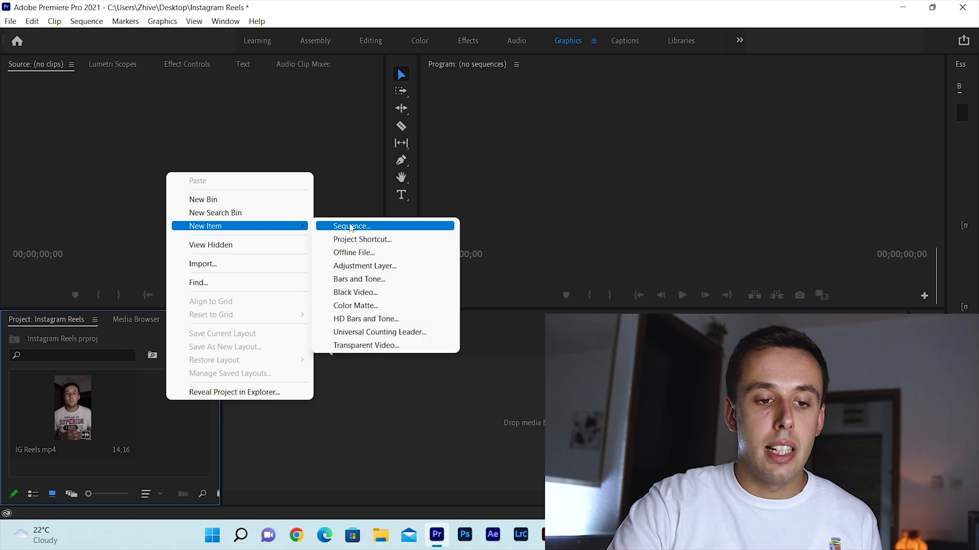
# Step: Begin a new sequence from the Digital SLR > 1080p > DSLR 1080p30 preset and view its 1920×1080, 29.97 fps settings
pyautogui.click(350, 227)
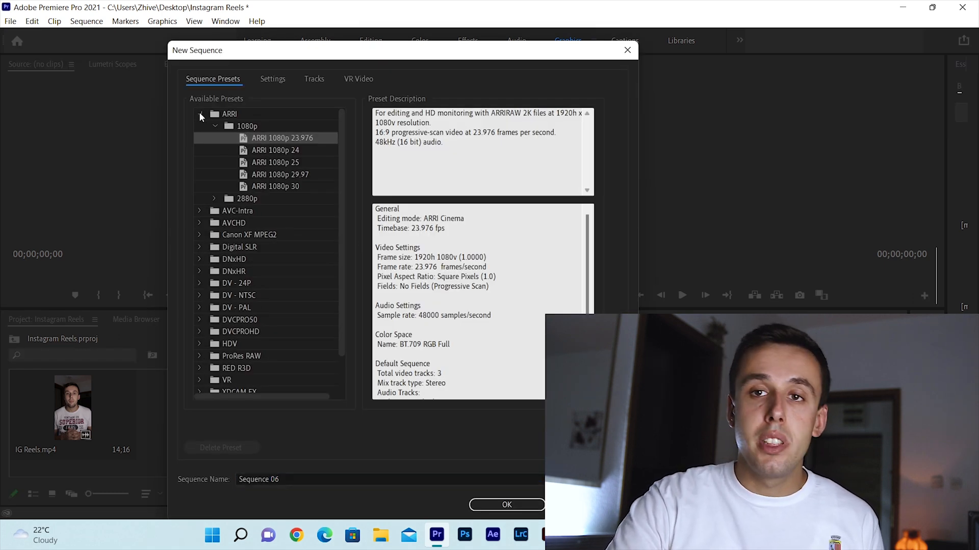
pyautogui.click(200, 113)
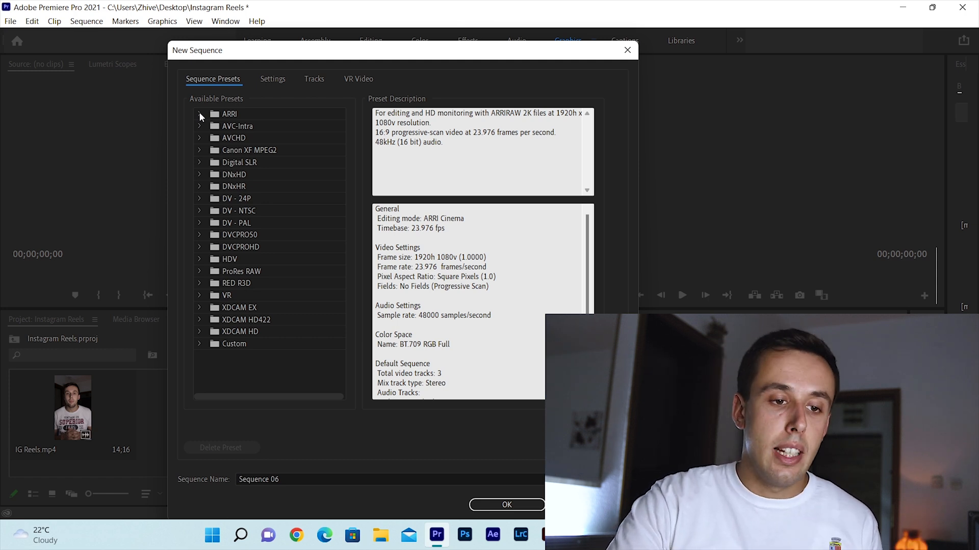
pyautogui.click(200, 162)
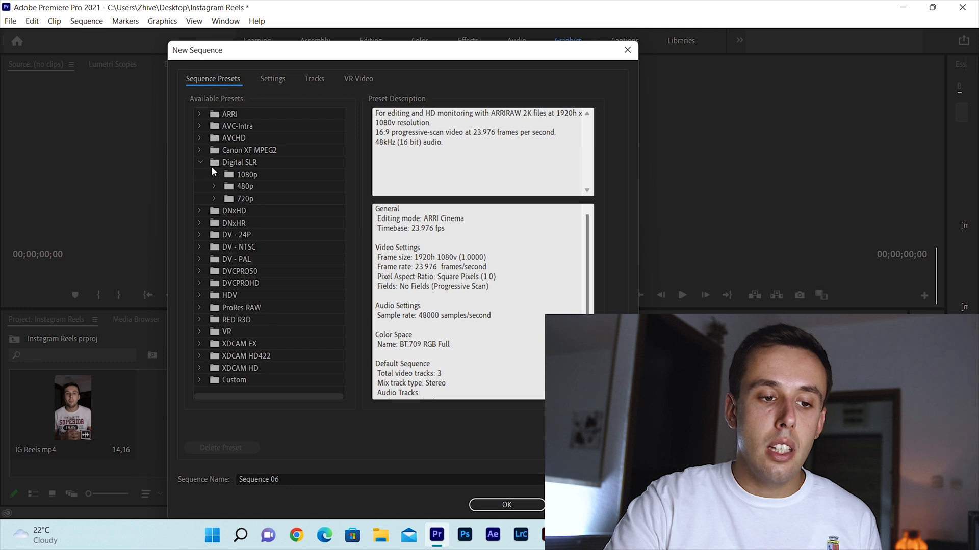
pyautogui.click(274, 210)
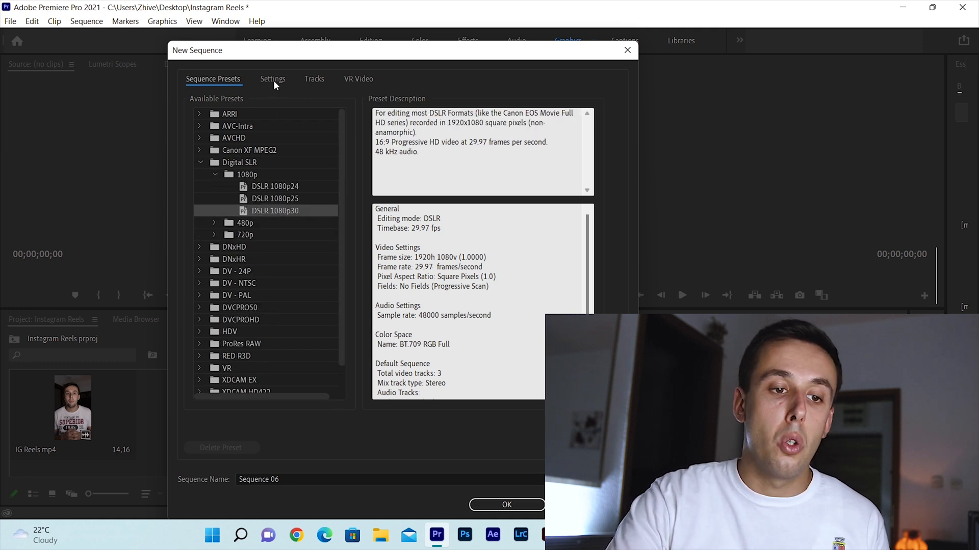
pyautogui.click(272, 78)
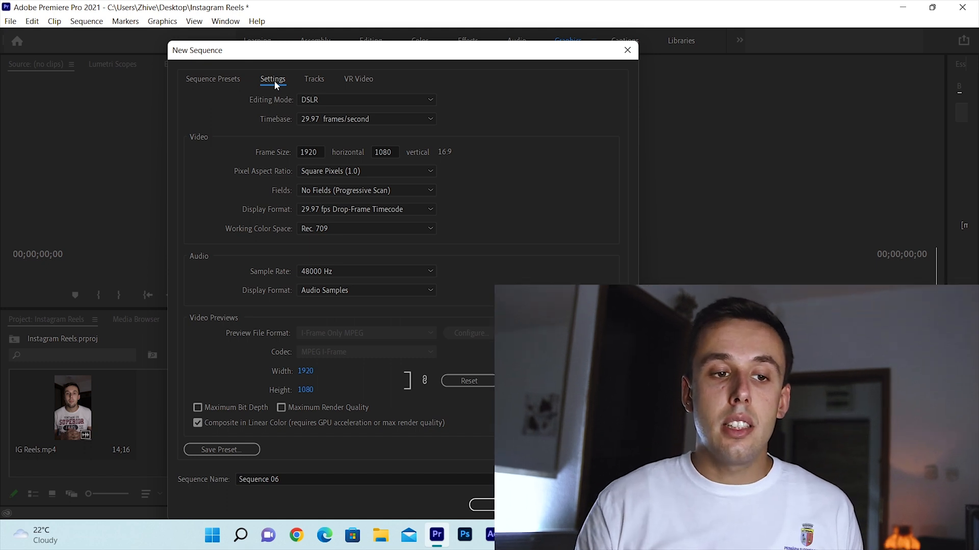